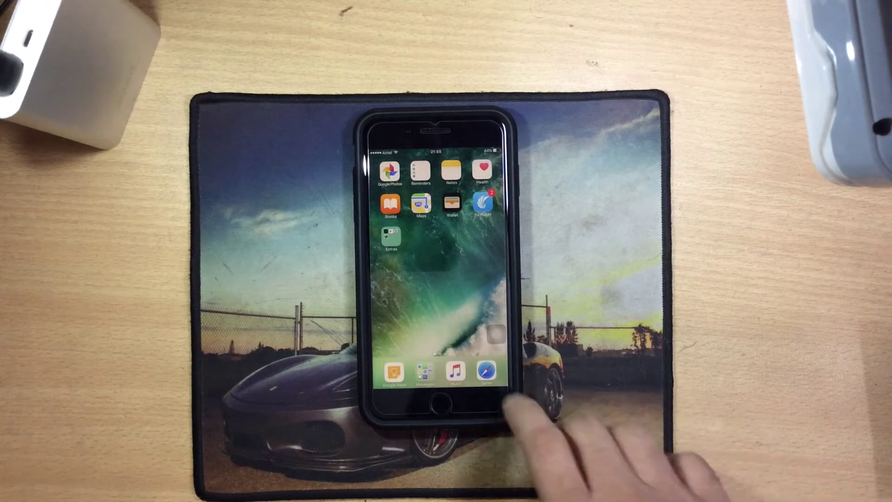
Open Safari and tap the 'Beta Profile - Apple Beta Software Program' result on beta.apple.com.
{"action": "left_click", "coordinate": [485, 370]}
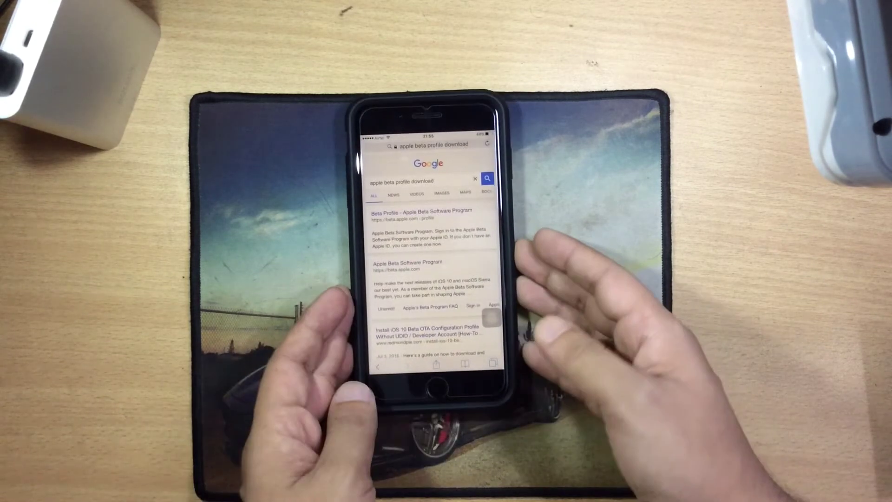
{"action": "left_click", "coordinate": [423, 210]}
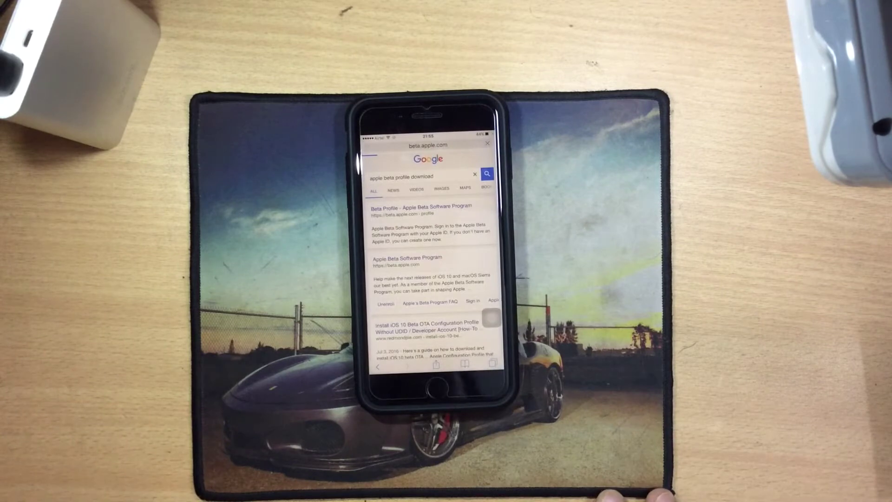